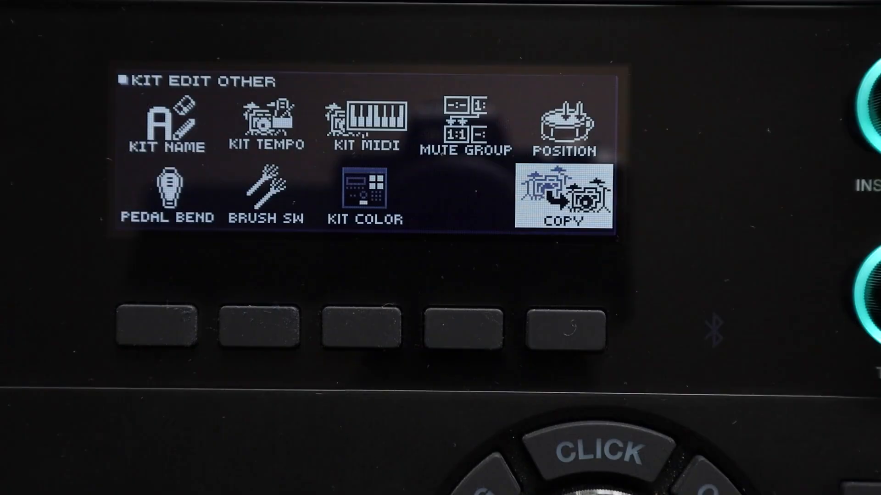
# Open the kit copy screen with user kit 001 YamRecCust copying onto 004 StarEncore
pyautogui.click(562, 196)
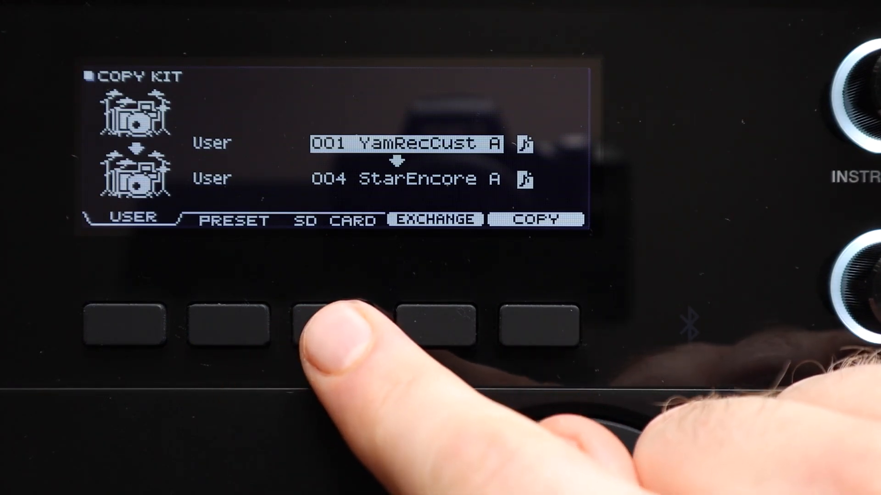
pyautogui.click(331, 328)
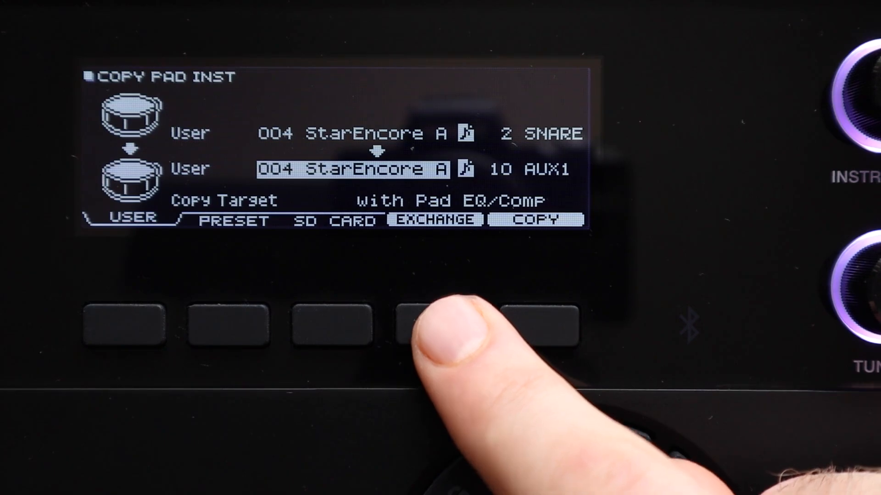
# Swap the SNARE and AUX1 pad instruments, then scroll the PDF to the Copy Pad section
pyautogui.click(432, 329)
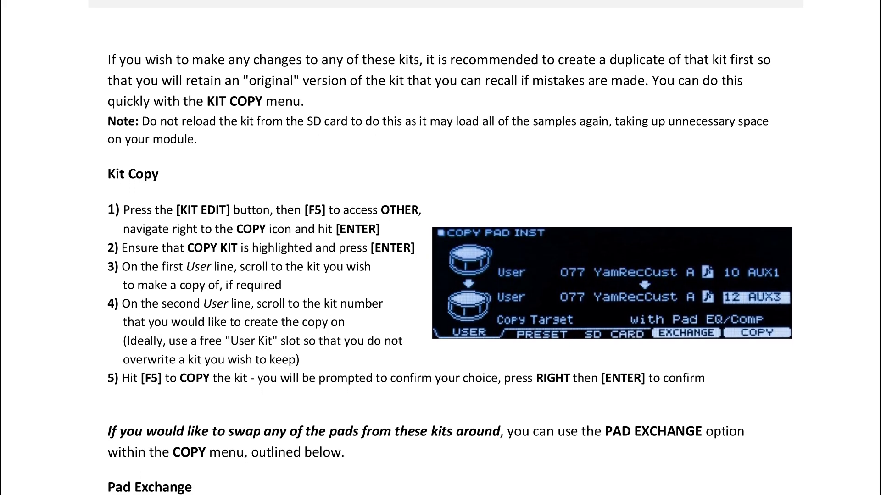
pyautogui.scroll(-3)
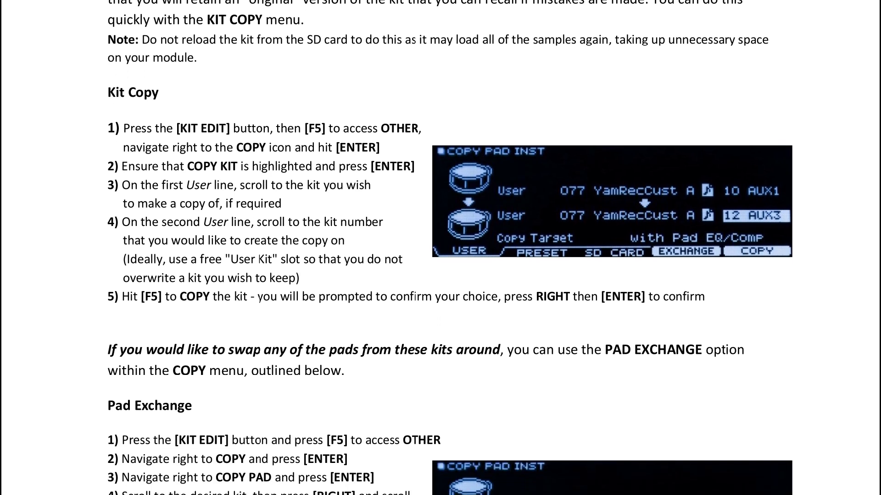
pyautogui.scroll(-3)
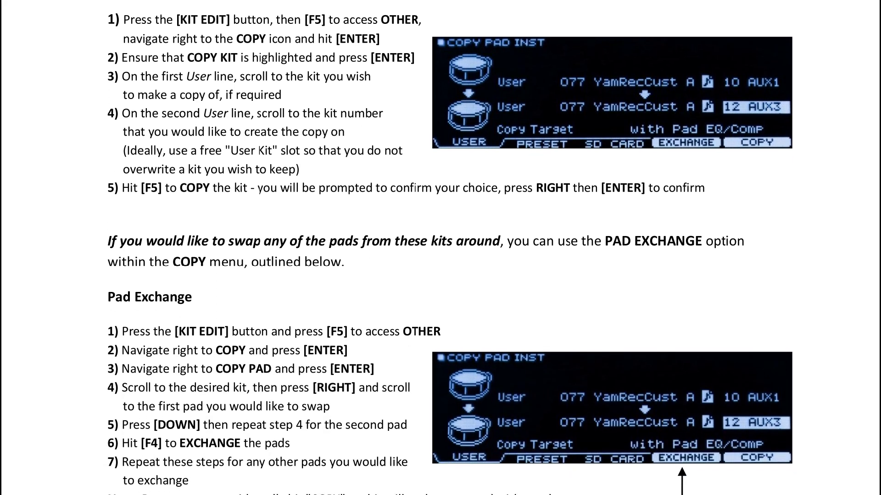
pyautogui.scroll(-3)
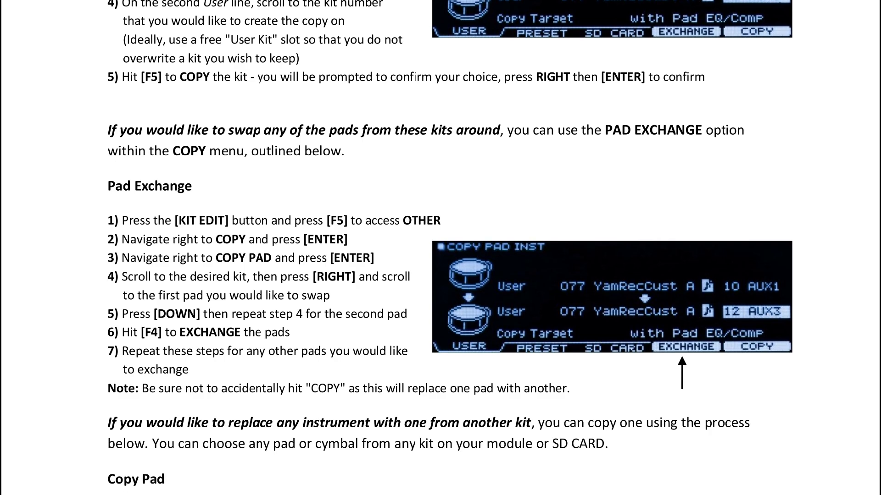
pyautogui.scroll(-3)
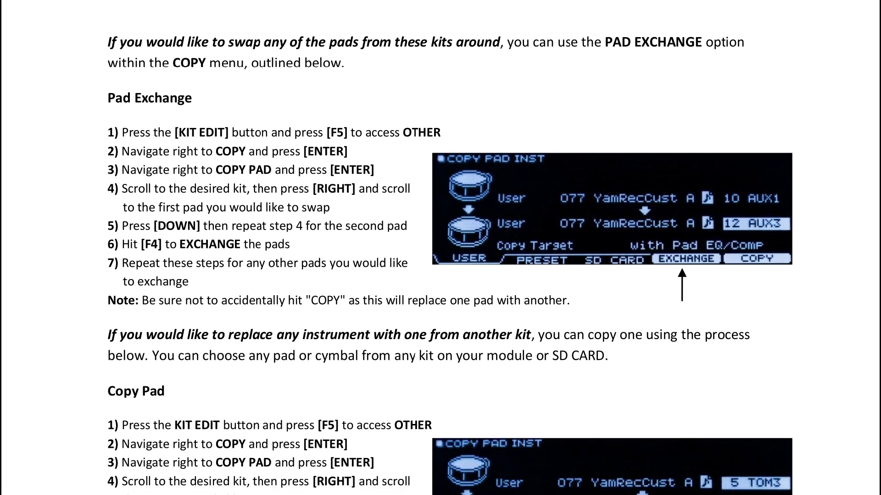